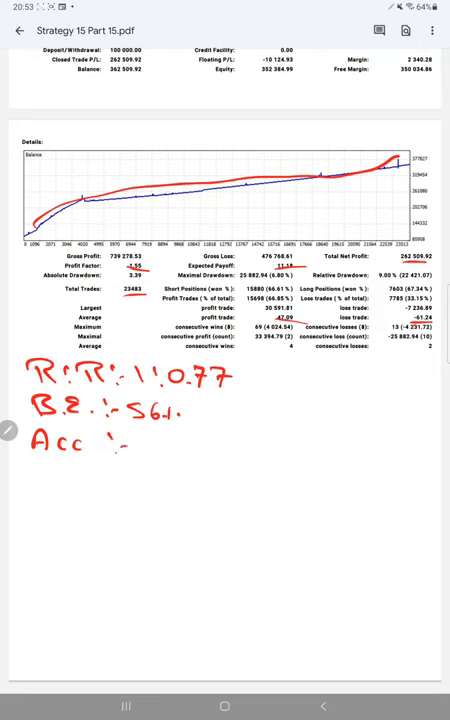
text(66)
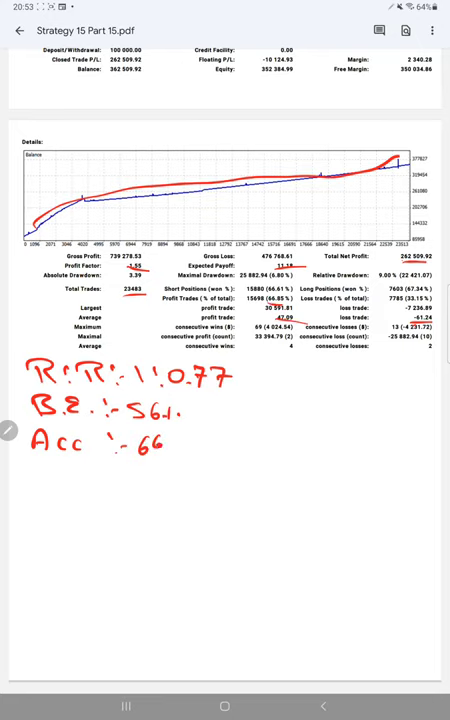